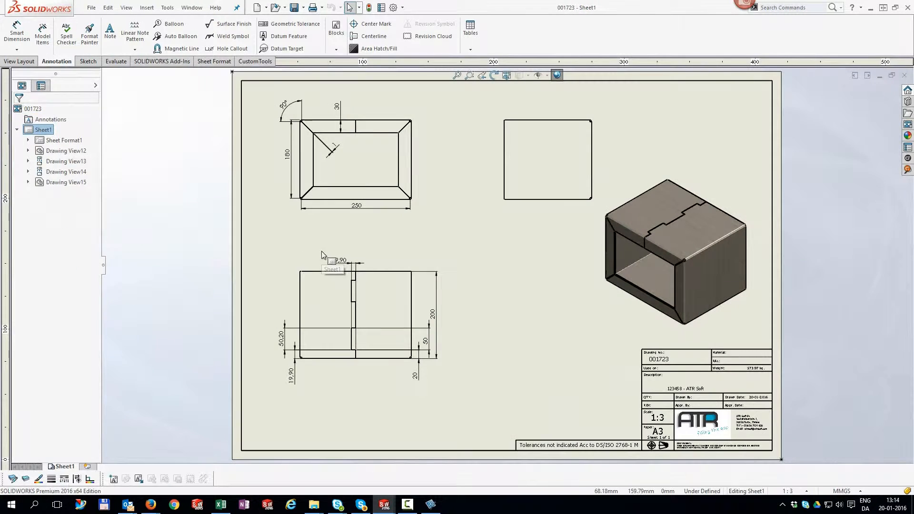
Step: Add a new blank Sheet2 to the drawing, bringing up the View Palette for 001723.SLDPRT
{"action": "left_click", "coordinate": [98, 466]}
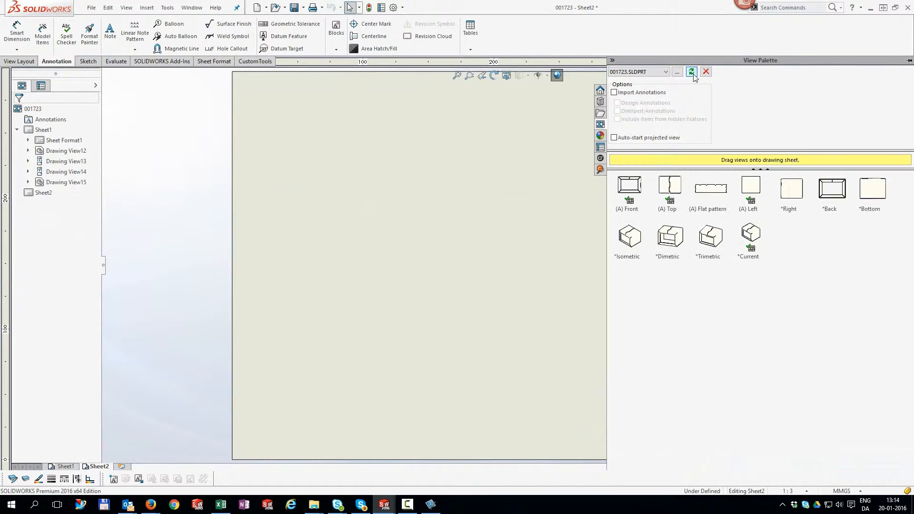
Step: Place the (A) Flat pattern view of 001723 onto Sheet2, then return to Sheet1
{"action": "left_click_drag", "start_coordinate": [707, 188], "coordinate": [508, 253]}
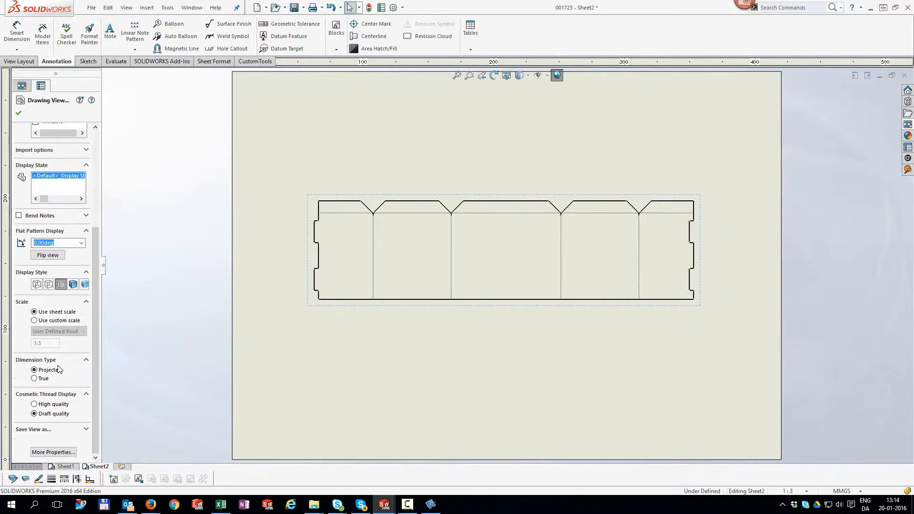
{"action": "left_click", "coordinate": [34, 321]}
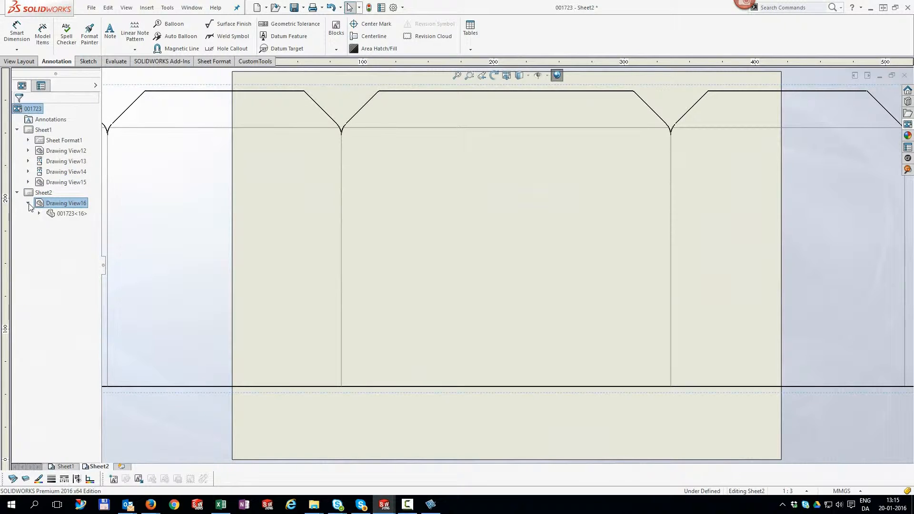
{"action": "left_click", "coordinate": [38, 212]}
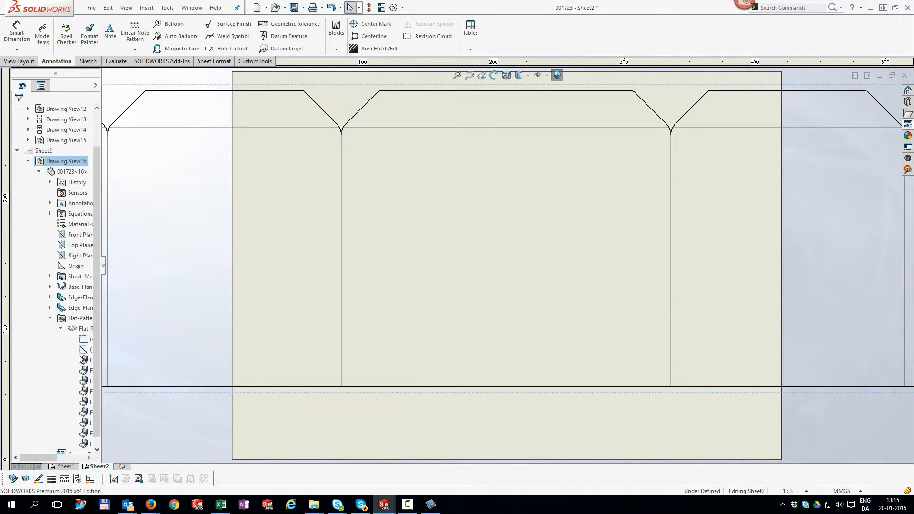
{"action": "right_click", "coordinate": [108, 339]}
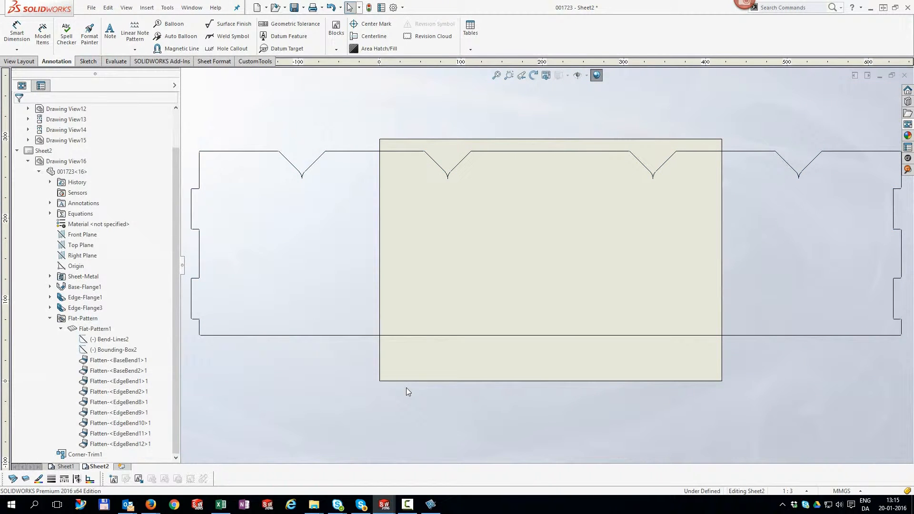
{"action": "left_click", "coordinate": [65, 466]}
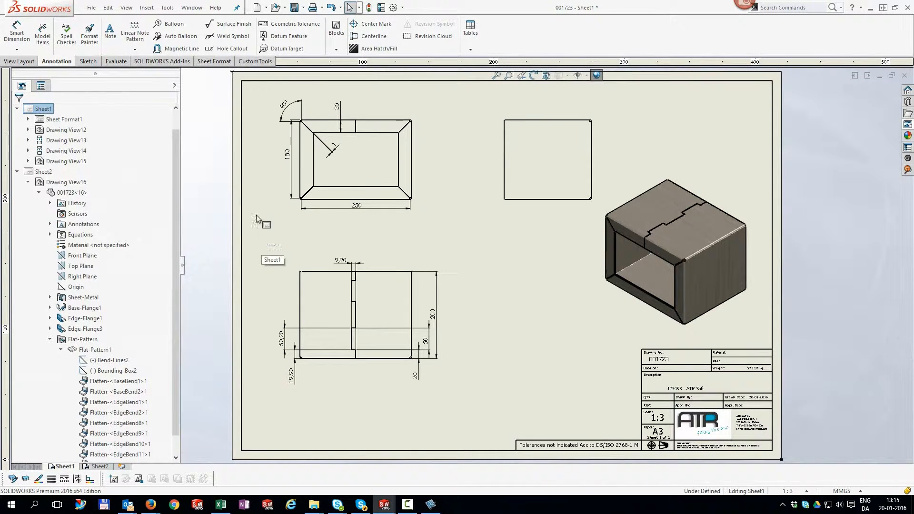
Step: Generate a 1:1 DXF Sheet from the flat pattern with CustomTools CNC Tool, then return to Sheet1
{"action": "left_click", "coordinate": [253, 61]}
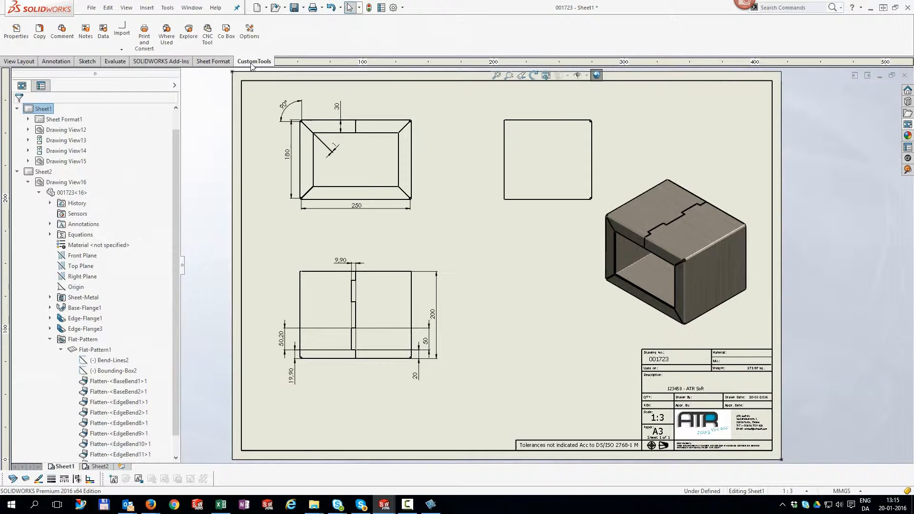
{"action": "mouse_move", "coordinate": [207, 32]}
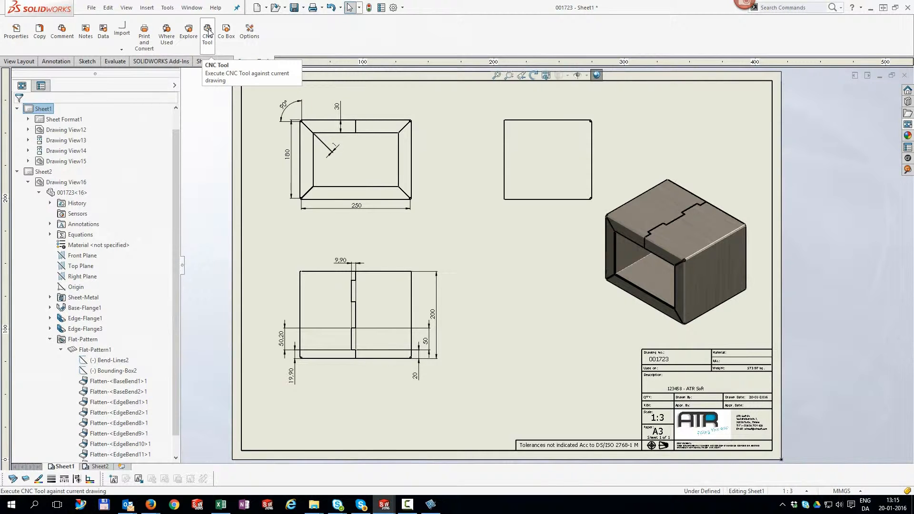
{"action": "left_click", "coordinate": [207, 29]}
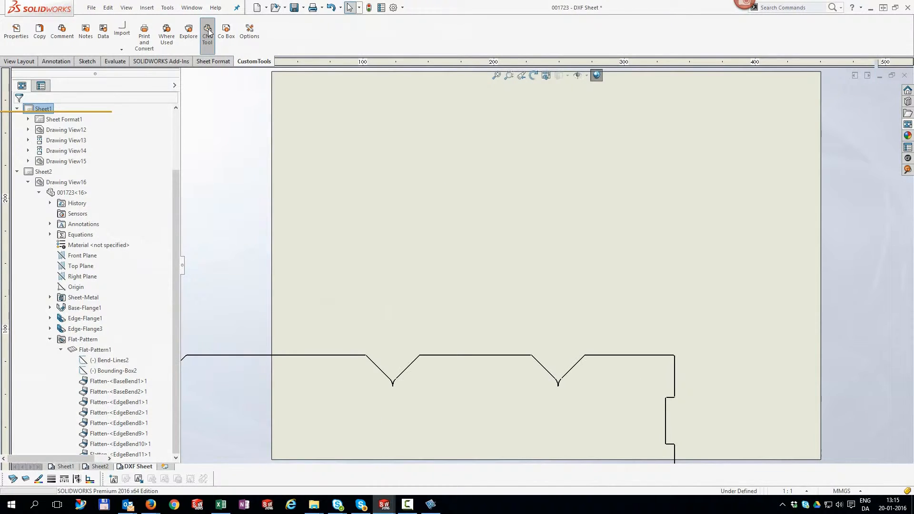
{"action": "left_click", "coordinate": [66, 467]}
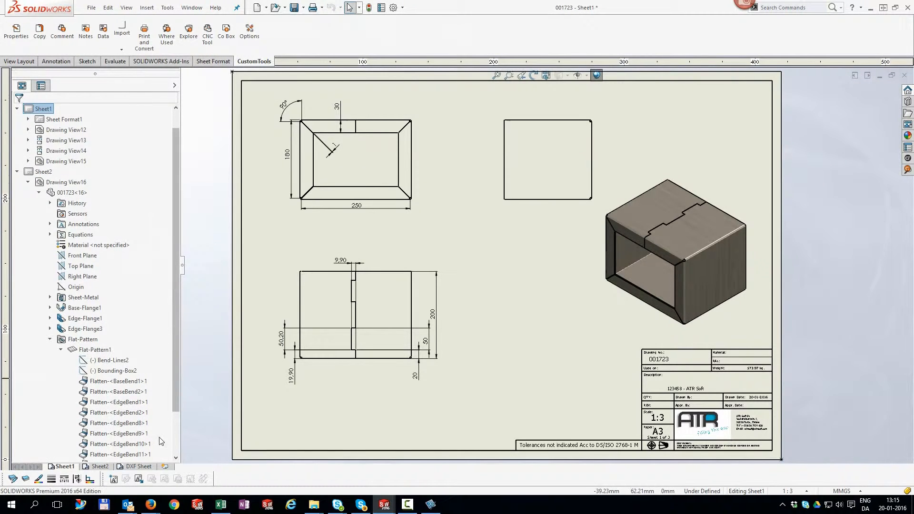
{"action": "left_click", "coordinate": [139, 465]}
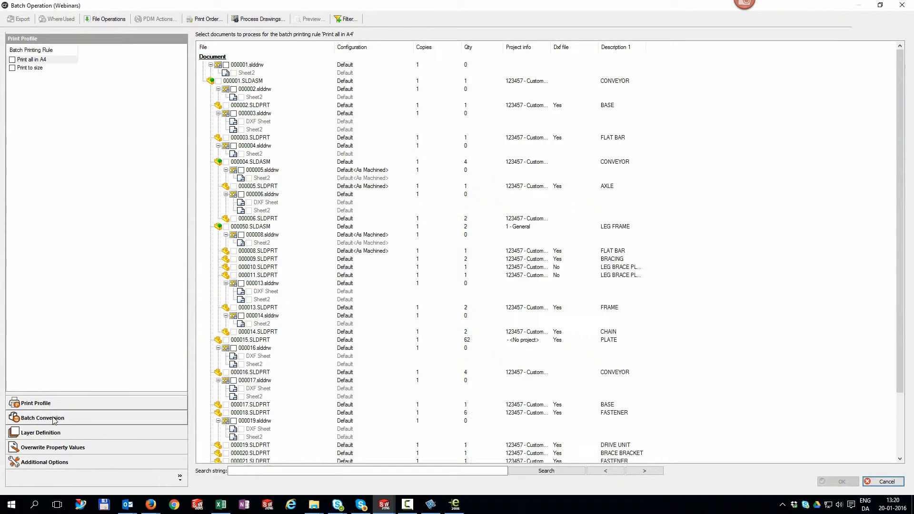
Step: Run Batch Conversion with the Dxf Merge (*.dxf) rule on the listed parts and quantities
{"action": "left_click", "coordinate": [40, 418]}
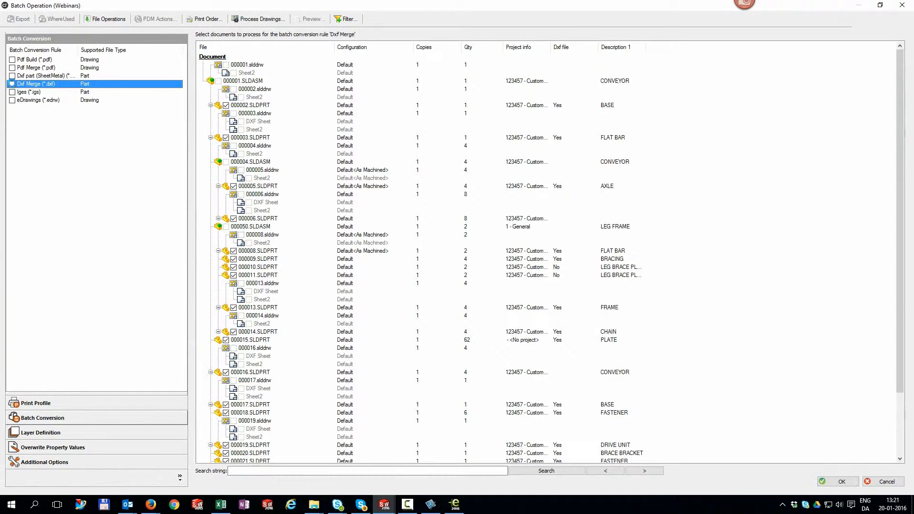
{"action": "left_click", "coordinate": [13, 84]}
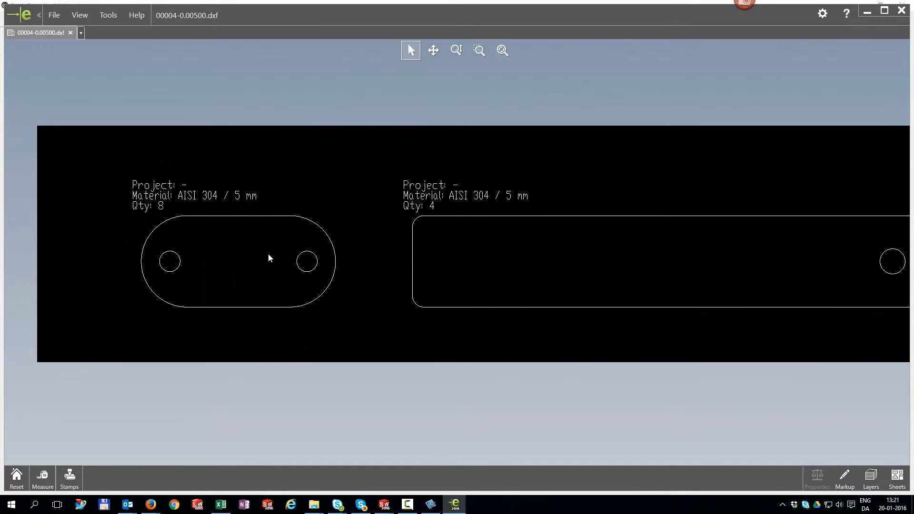
{"action": "mouse_move", "coordinate": [626, 259]}
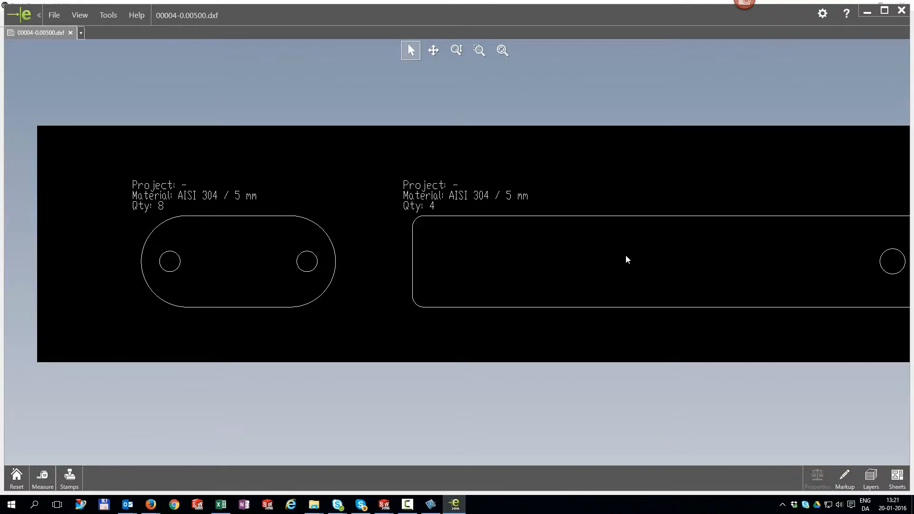